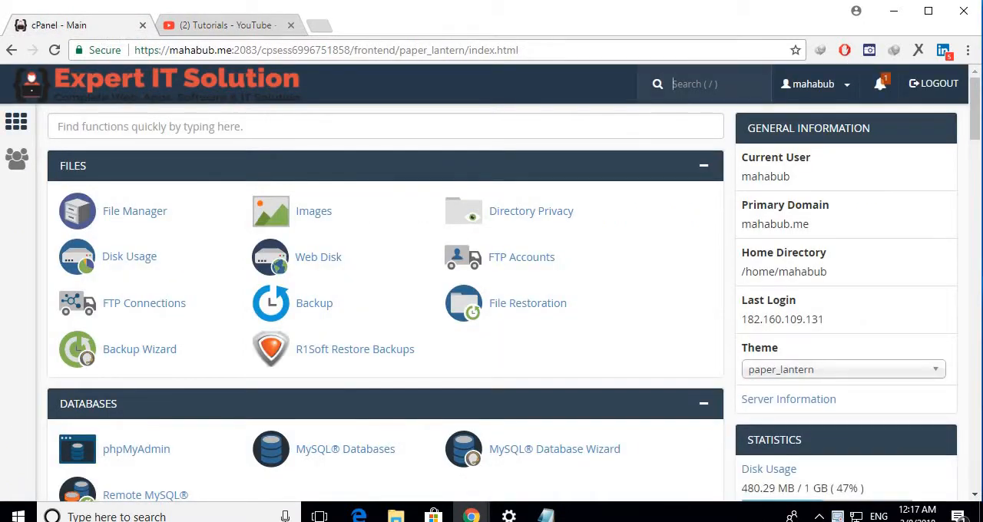
Search cPanel functions for 'sub' and go to the Subdomains tool
left_click(386, 126)
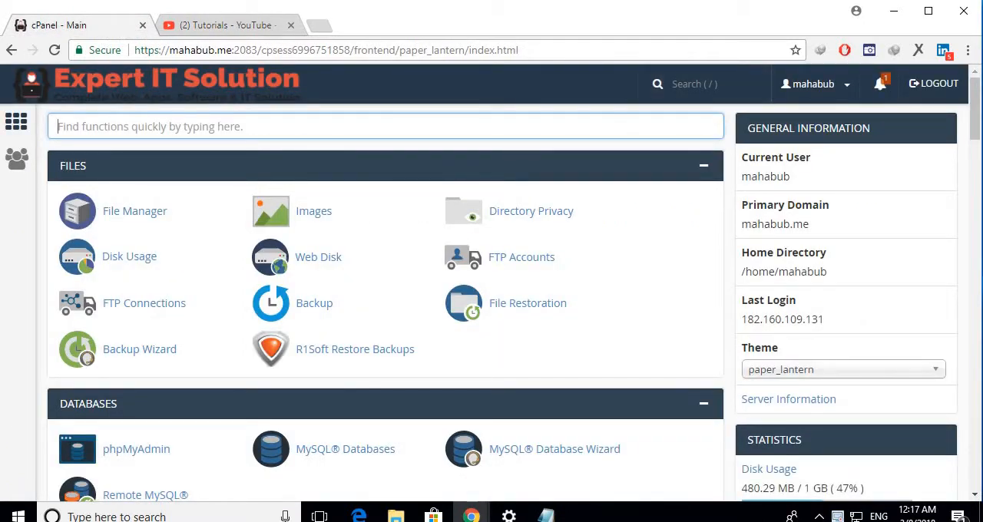
type("sub")
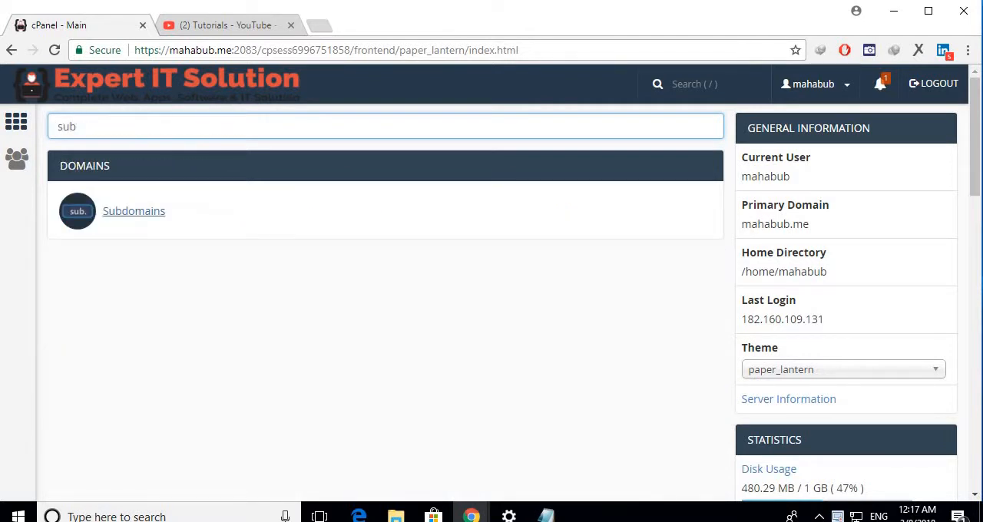
left_click(134, 212)
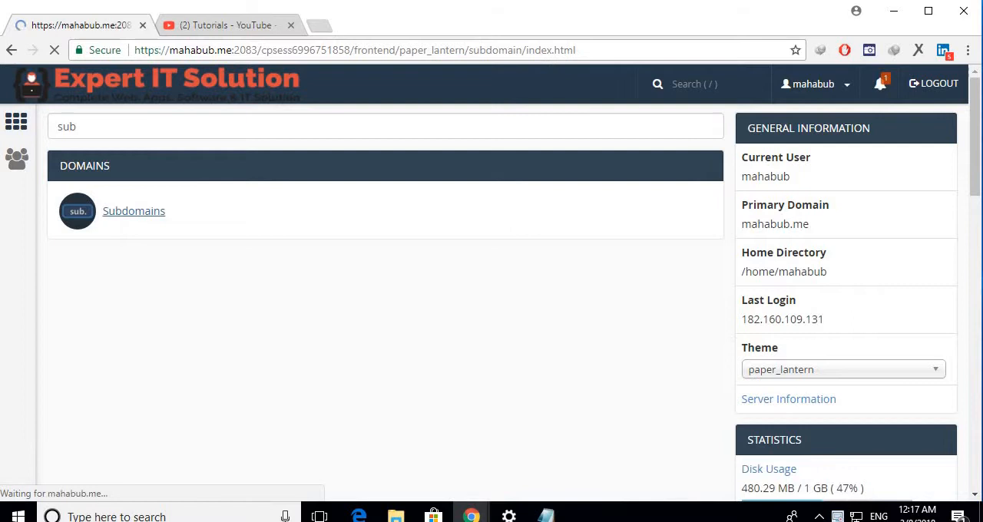
Fill the Create a Subdomain form with 'laravel' on mahabub.me, keeping document root laravel.mahabub.me
left_click(134, 211)
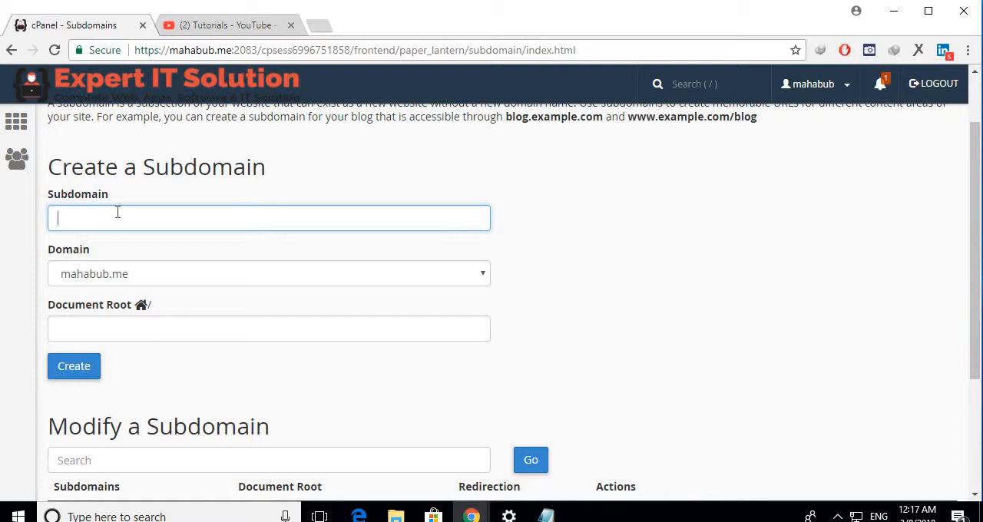
type("la")
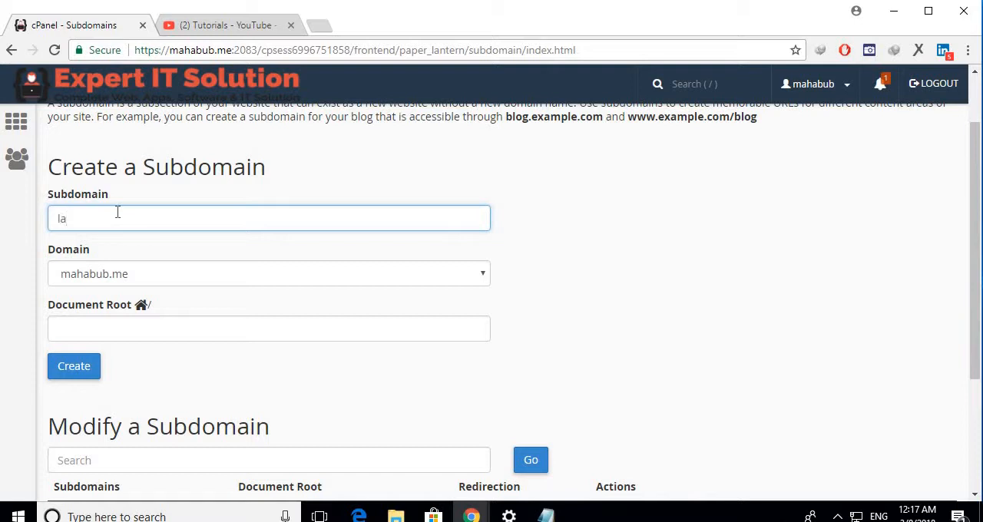
type("ravel")
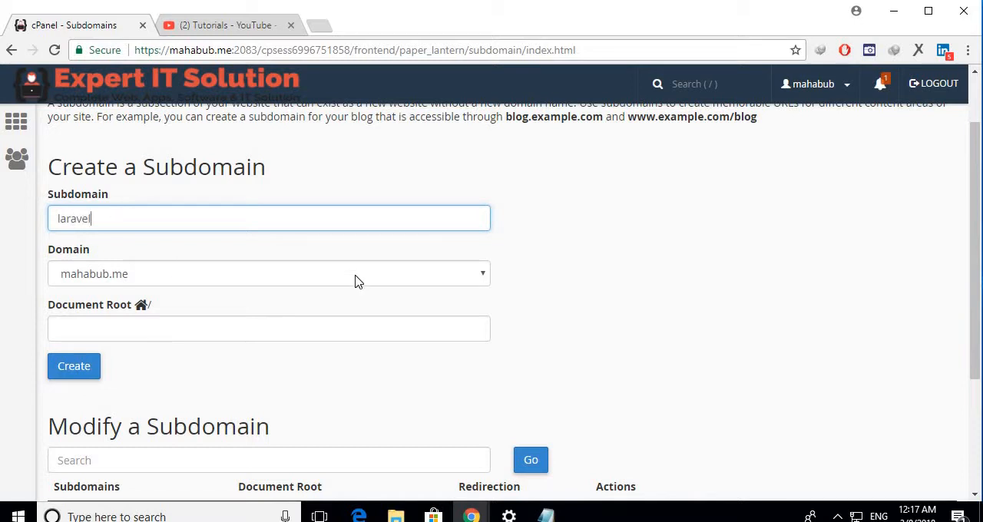
left_click(269, 274)
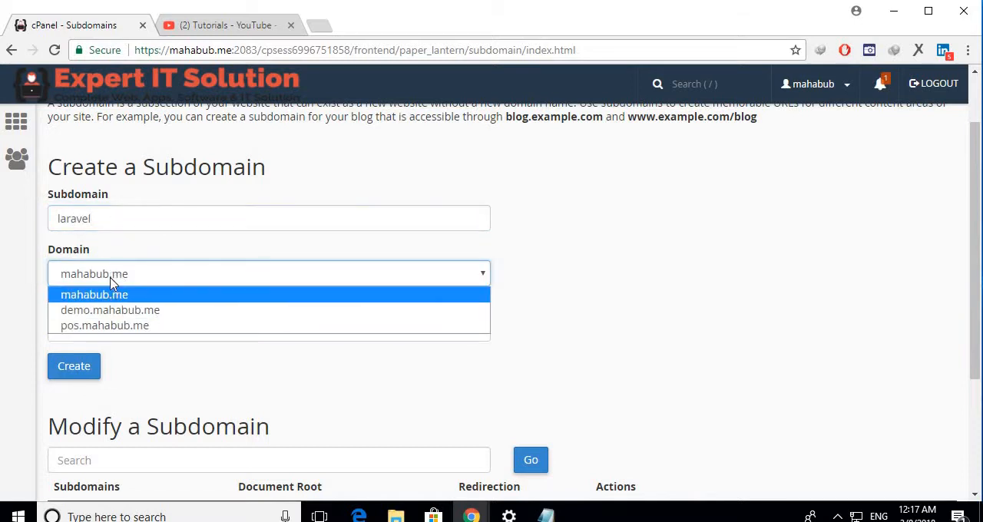
left_click(94, 295)
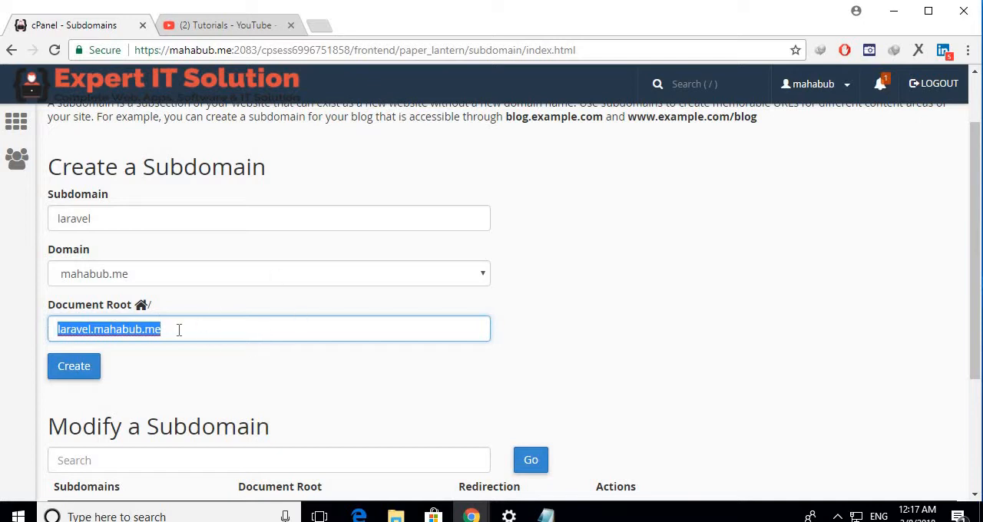
mouse_move(184, 375)
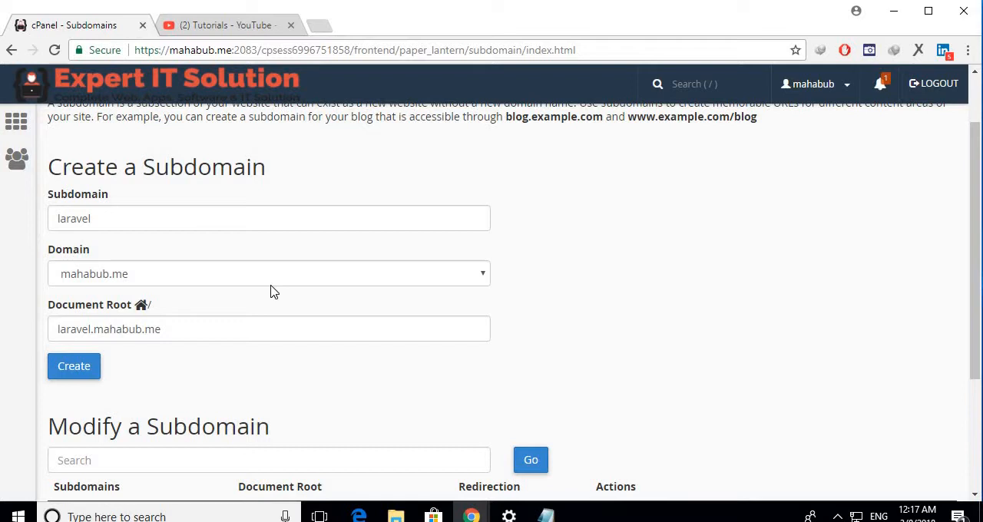
mouse_move(335, 345)
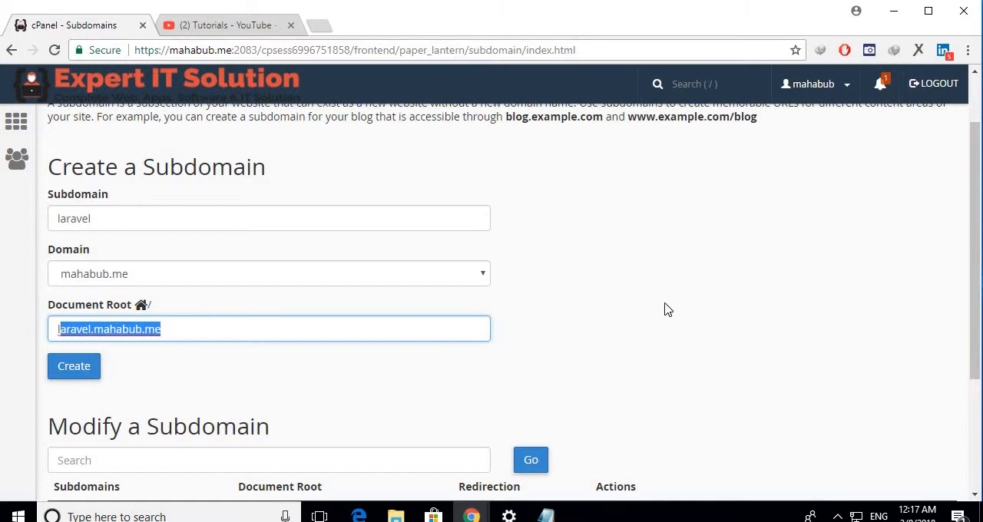
scroll("down", 3)
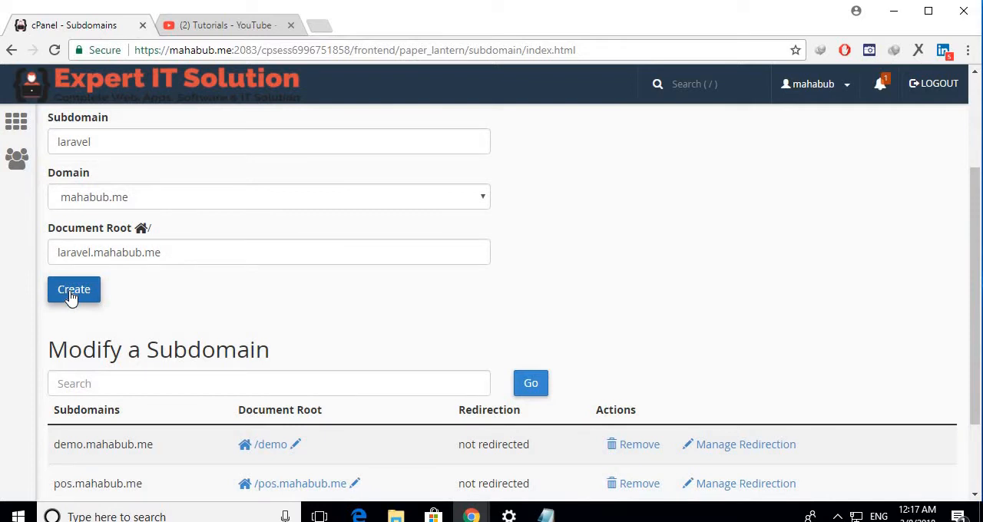
Create the laravel.mahabub.me subdomain and view the success confirmation
left_click(74, 289)
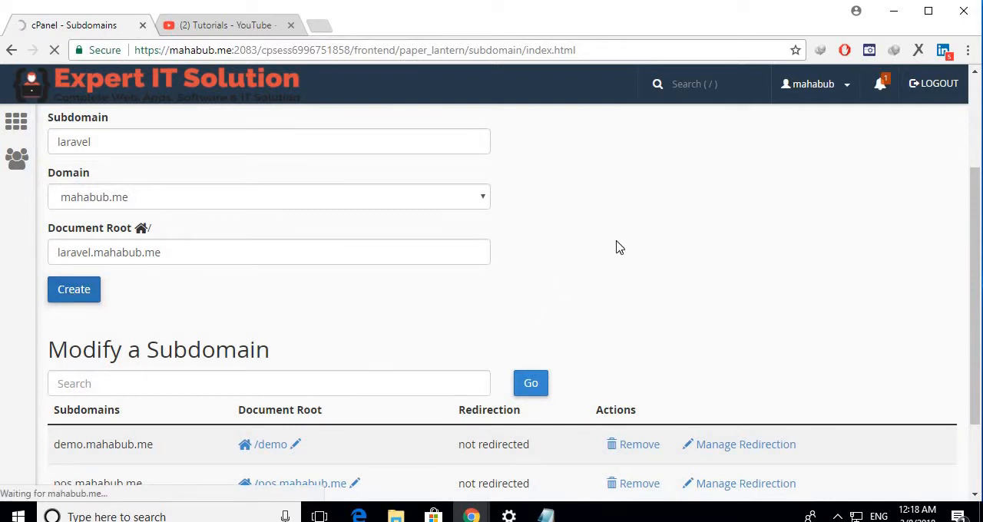
mouse_move(606, 282)
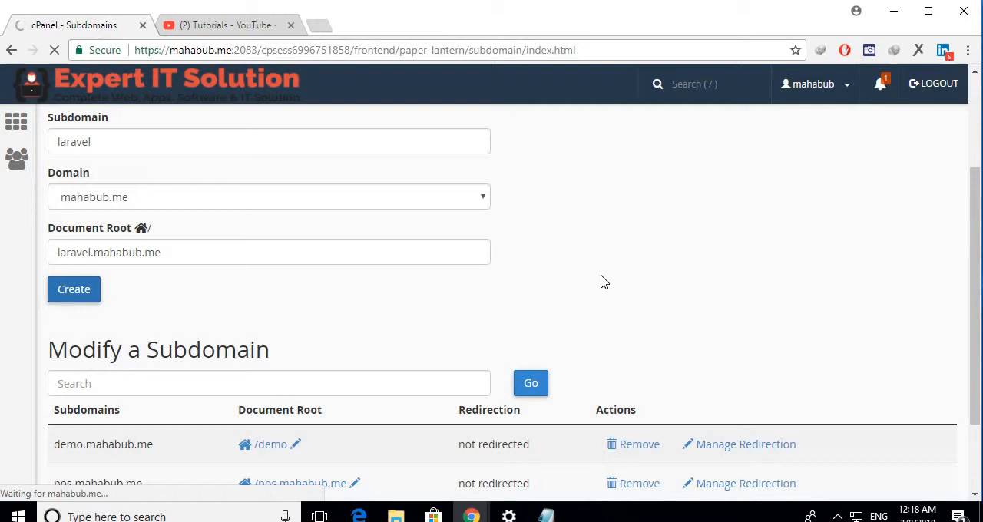
mouse_move(519, 310)
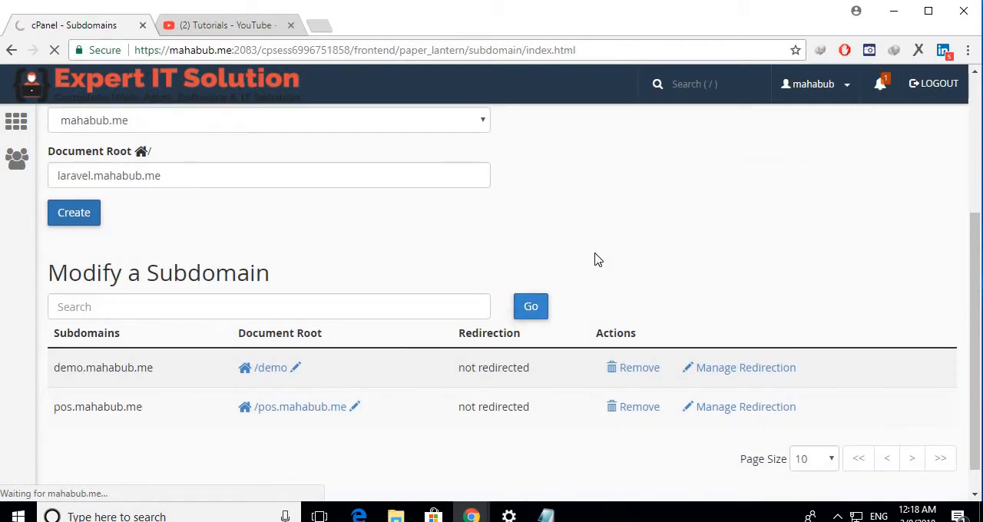
scroll("down", 3)
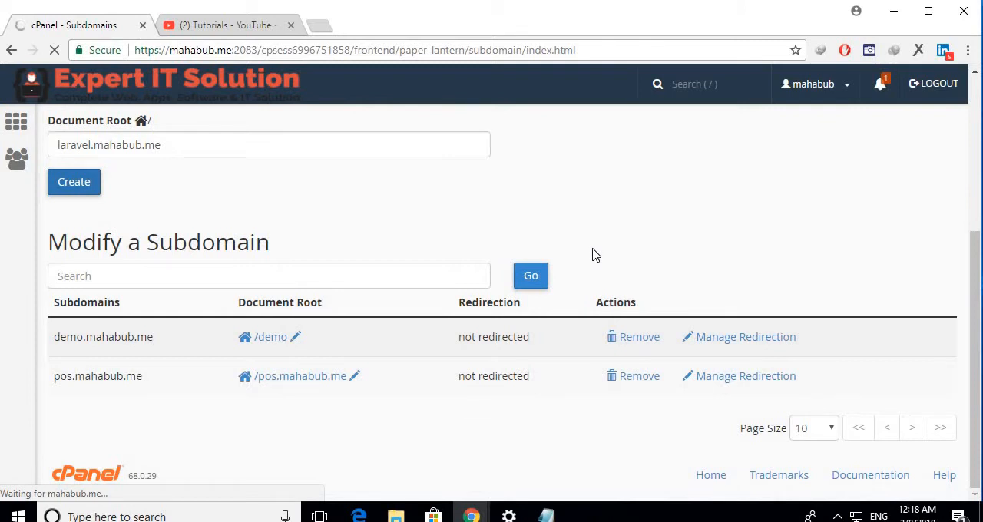
left_click(73, 181)
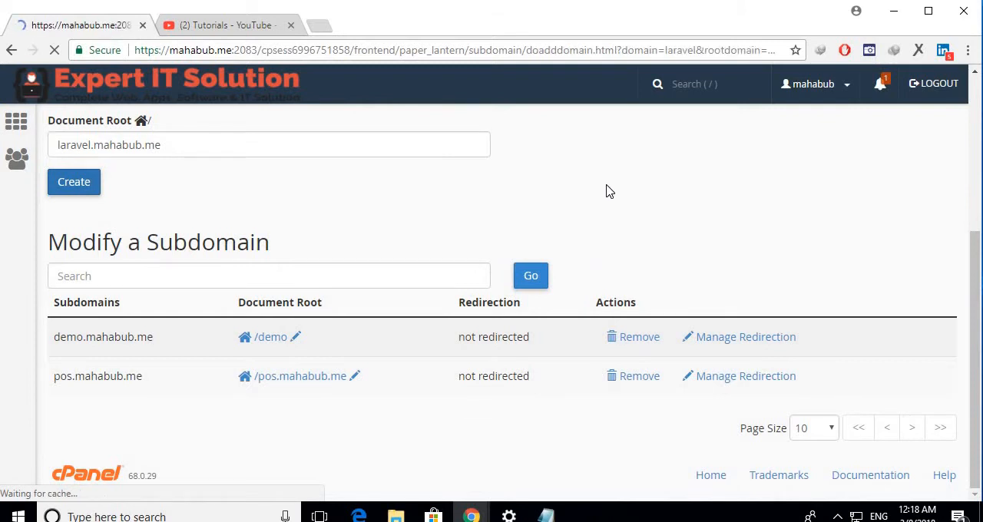
left_click(74, 181)
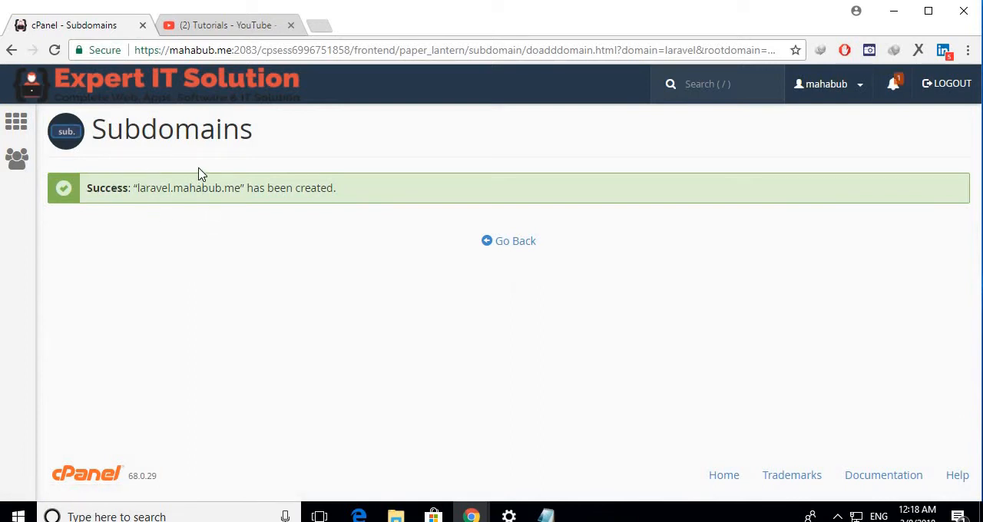
mouse_move(451, 191)
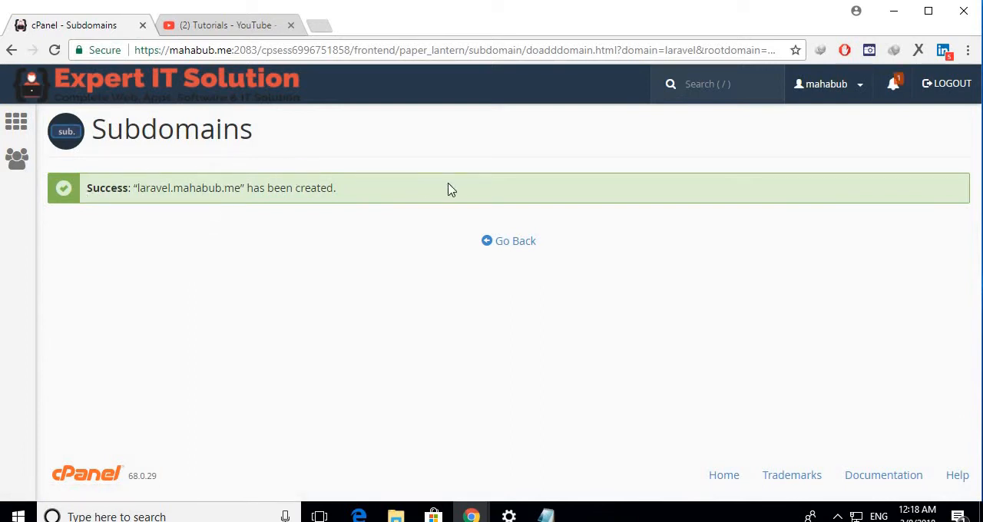
mouse_move(507, 240)
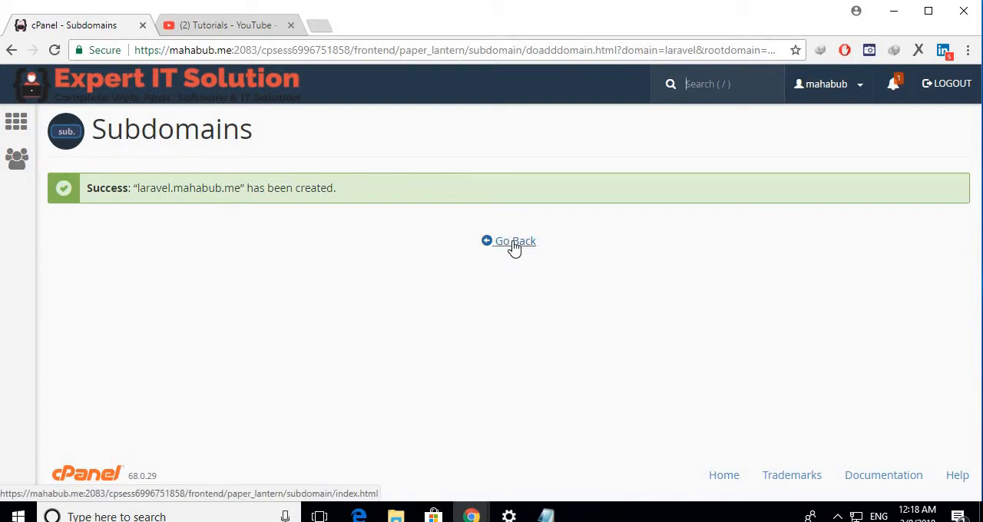
Go back from the success message to the Subdomains manager page
left_click(509, 240)
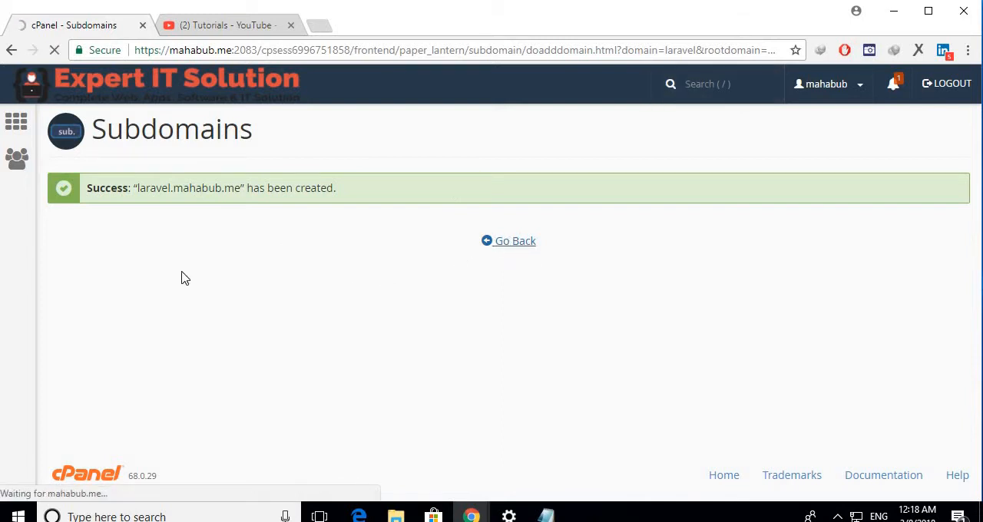
left_click(509, 240)
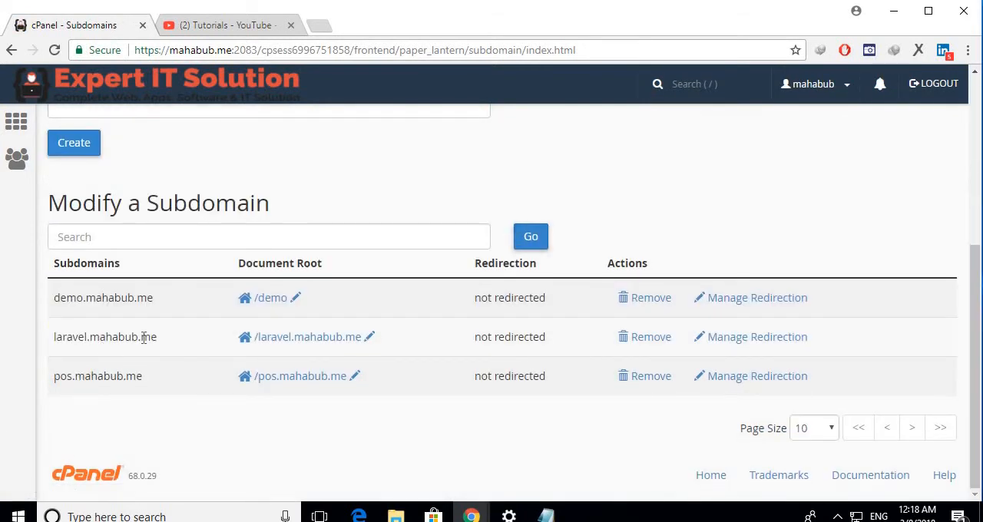
Select laravel.mahabub.me in the Modify a Subdomain list and copy it for visiting
double_click(104, 338)
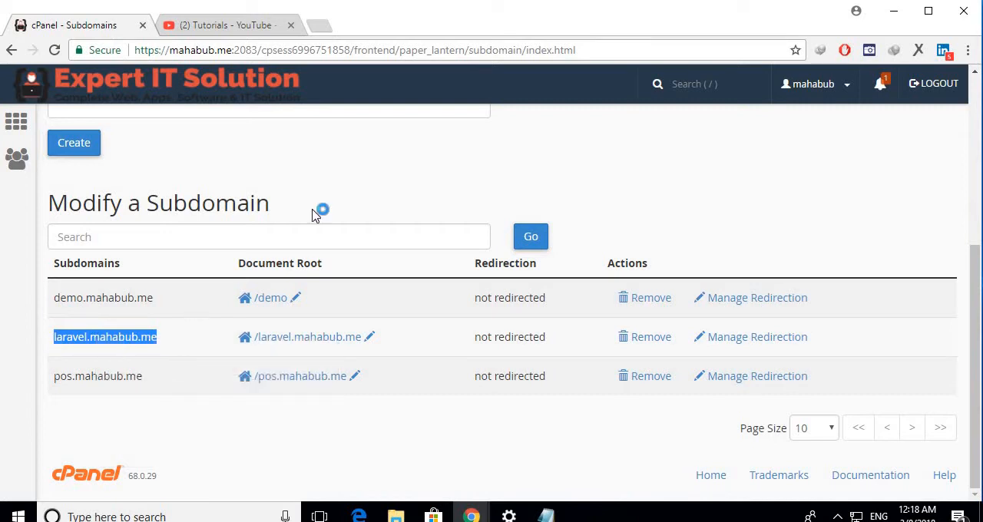
left_click(104, 336)
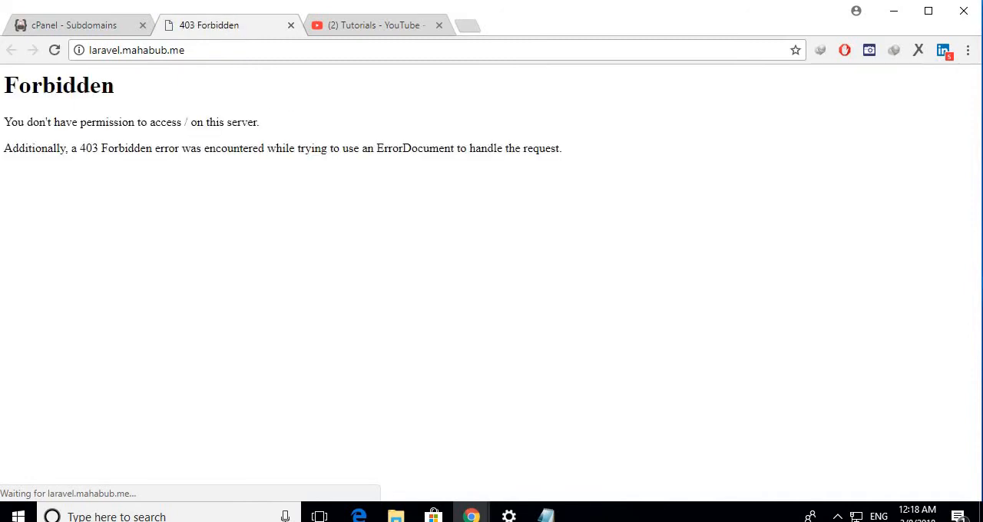
mouse_move(136, 138)
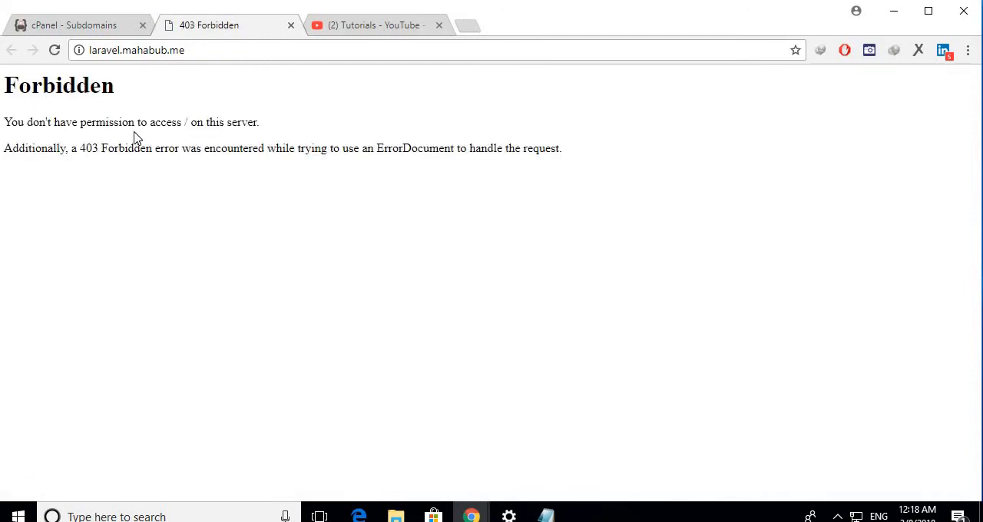
mouse_move(190, 117)
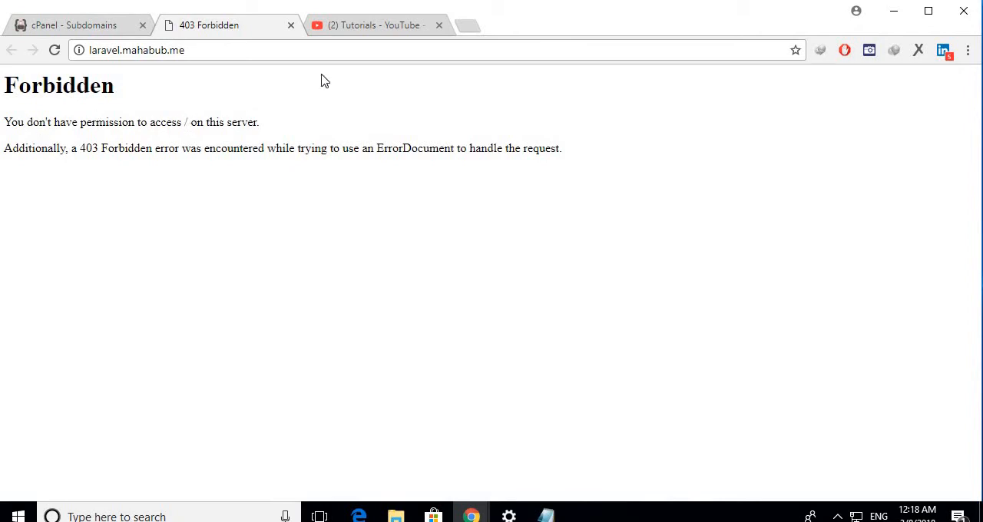
mouse_move(129, 107)
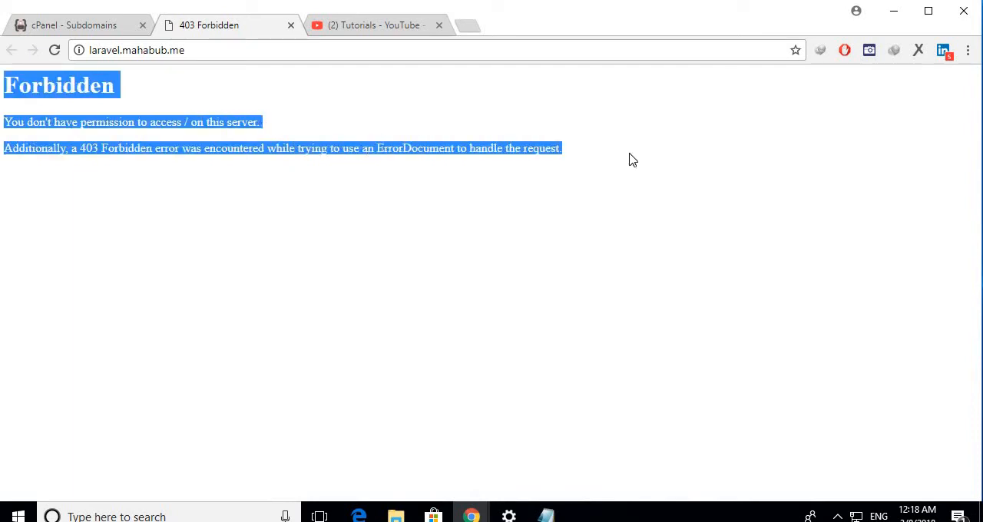
mouse_move(104, 129)
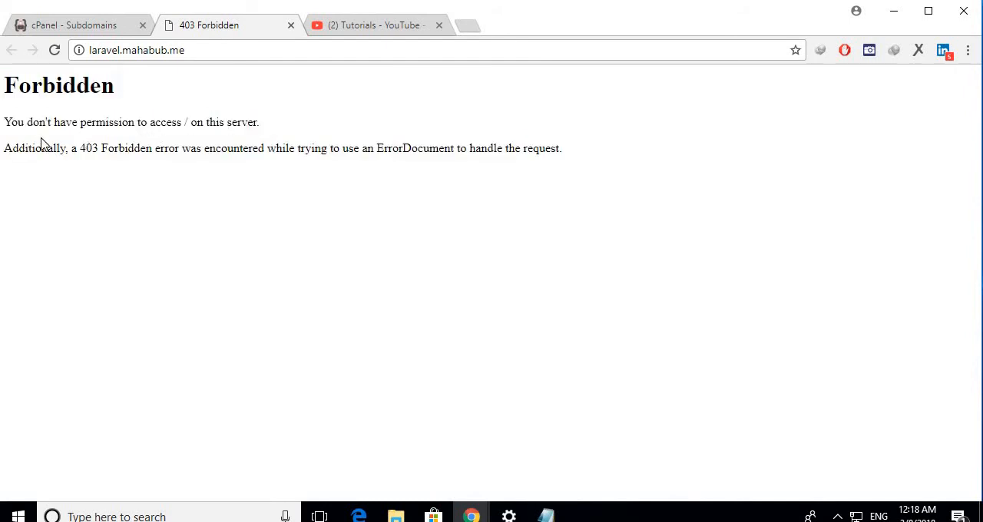
Return to the cPanel Subdomains tab after seeing laravel.mahabub.me's 403 Forbidden page
left_click(73, 25)
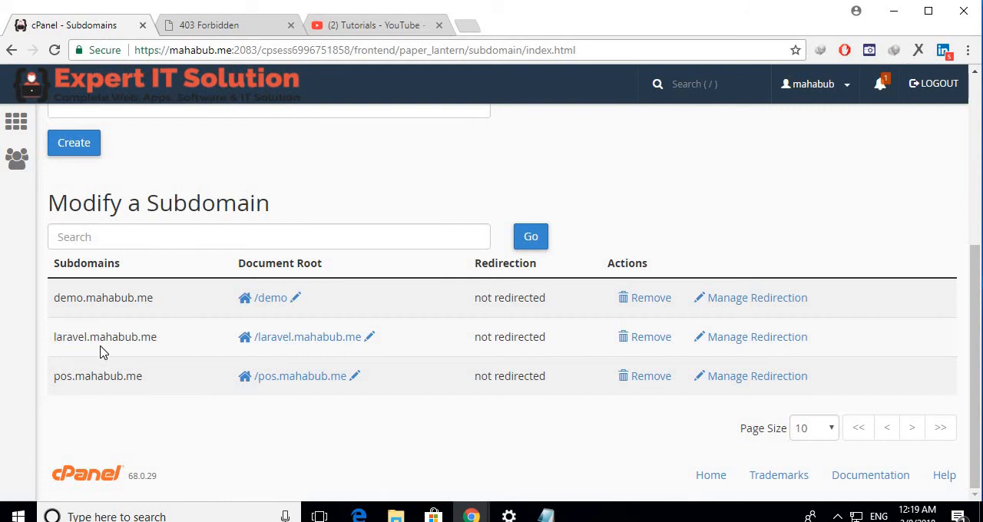
mouse_move(227, 325)
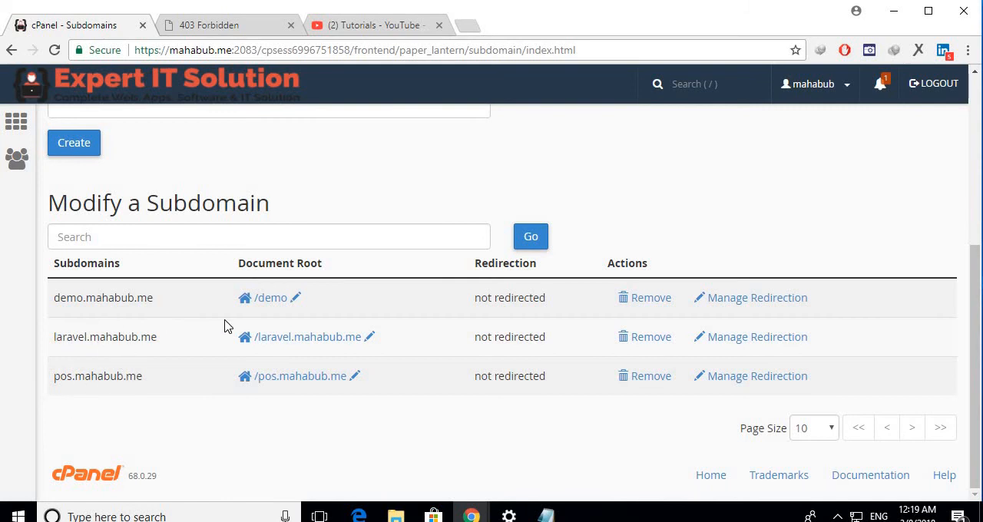
mouse_move(92, 340)
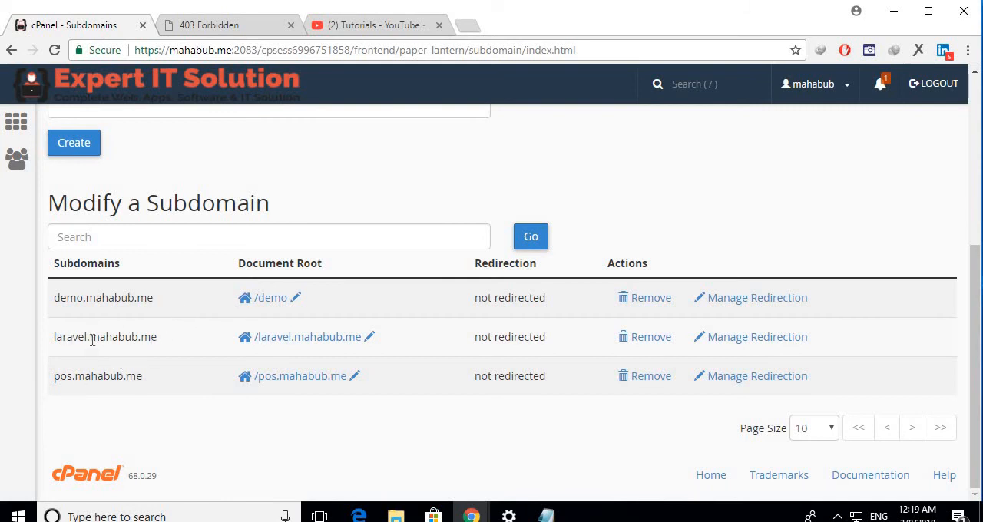
Re-select laravel.mahabub.me in the list, then switch to the YouTube Tutorials channel tab
double_click(114, 336)
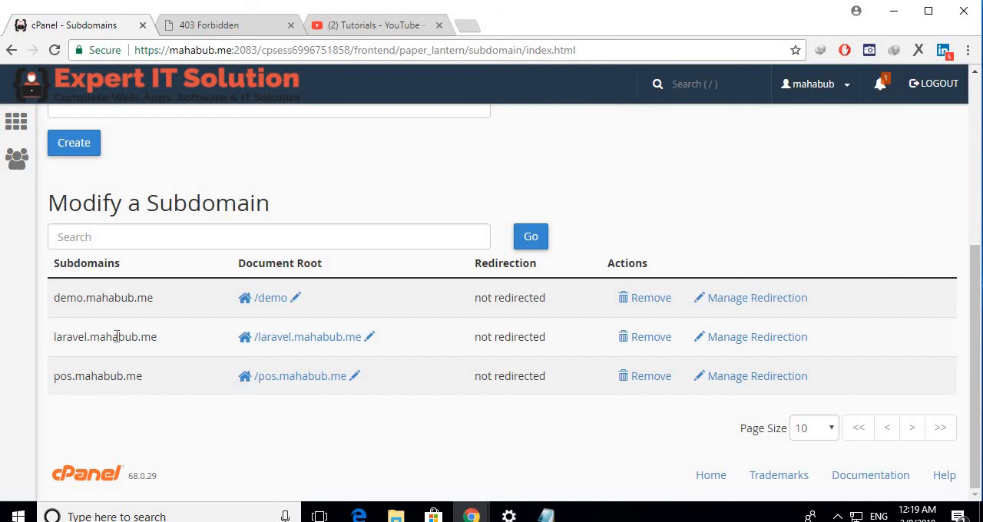
mouse_move(346, 34)
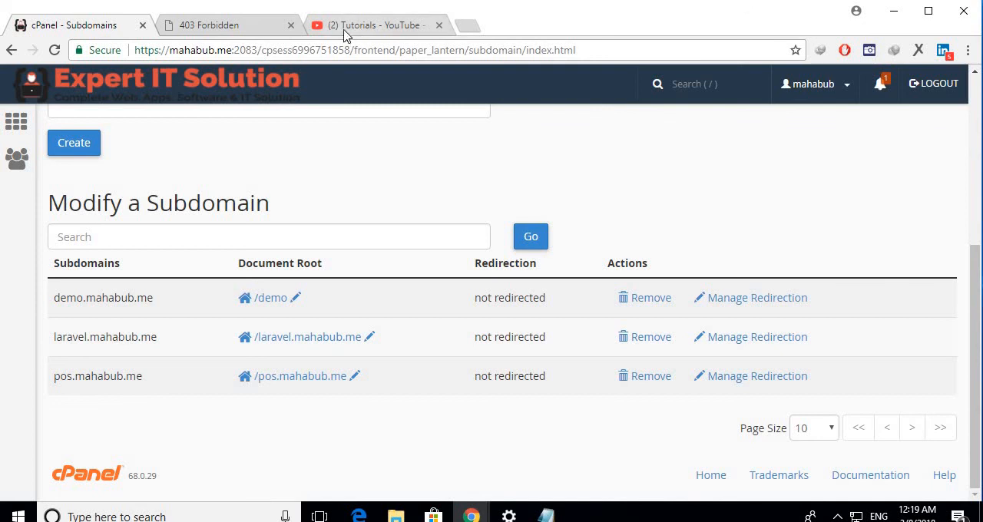
left_click(377, 25)
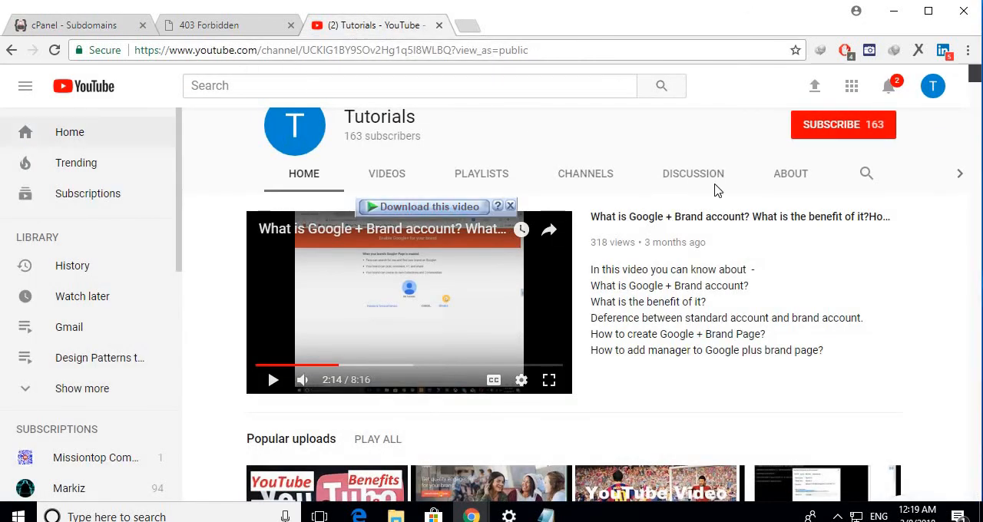
scroll("down", 3)
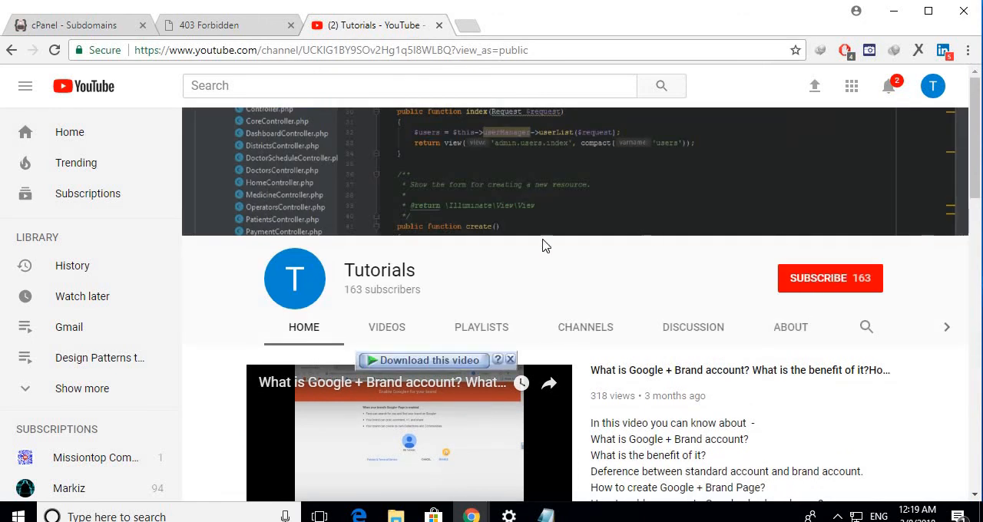